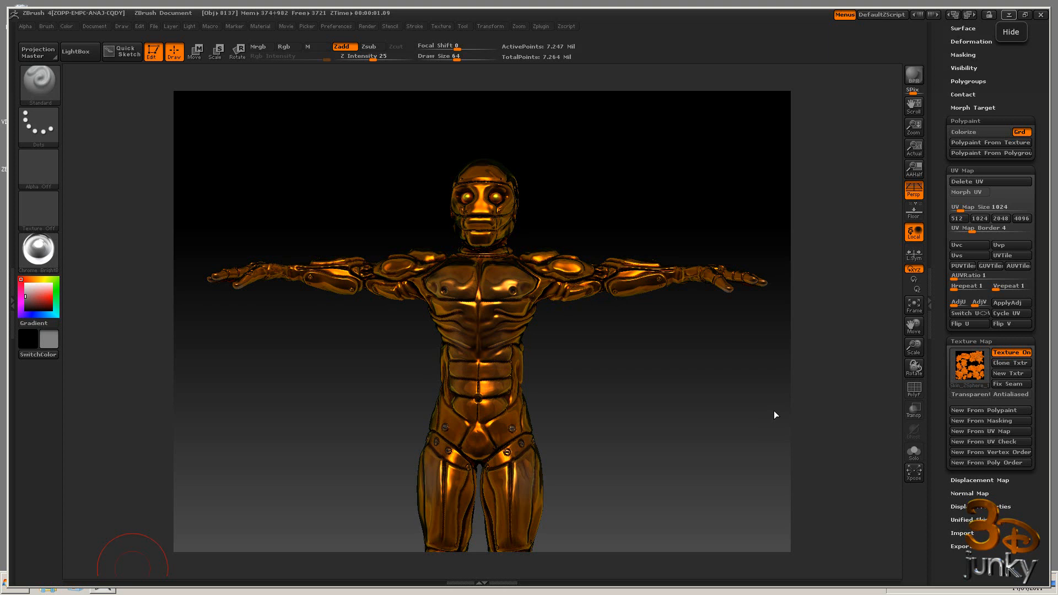
mouse_move(965, 364)
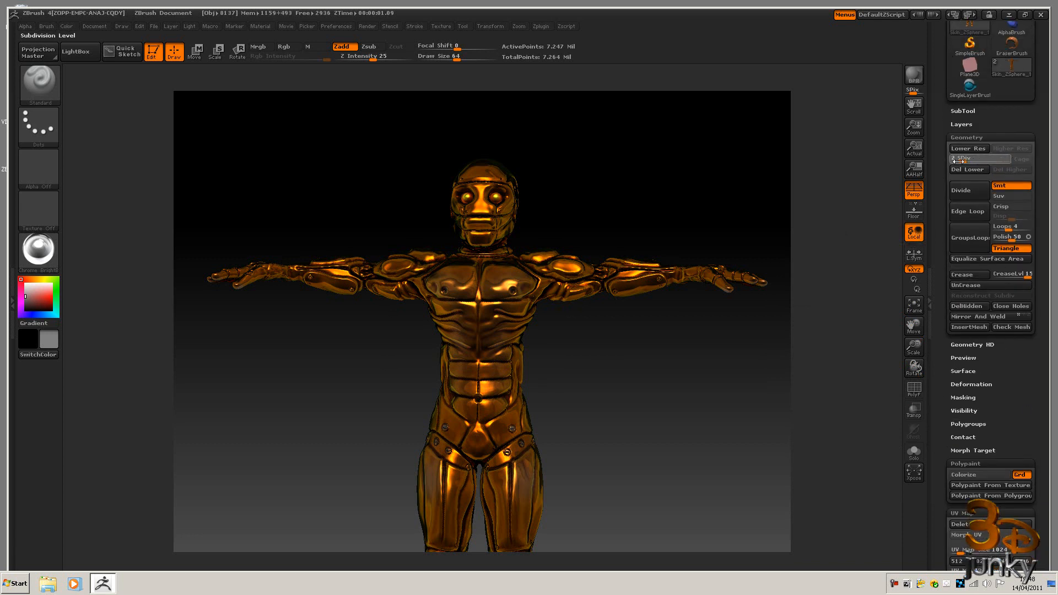
Drop the cyborg to subdivision level 1 and show the Displacement Map settings.
click(968, 148)
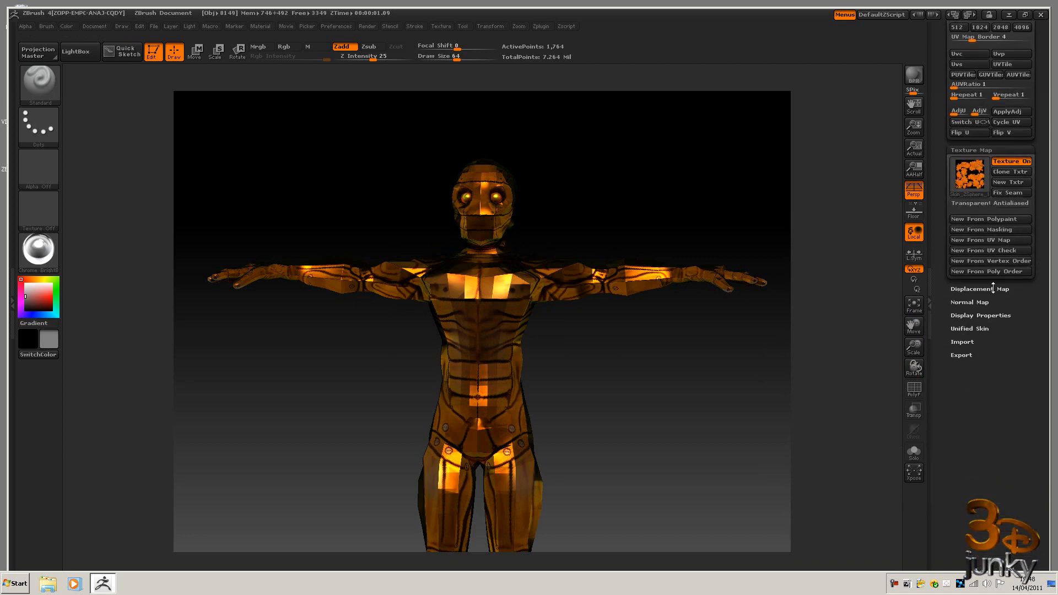
click(979, 289)
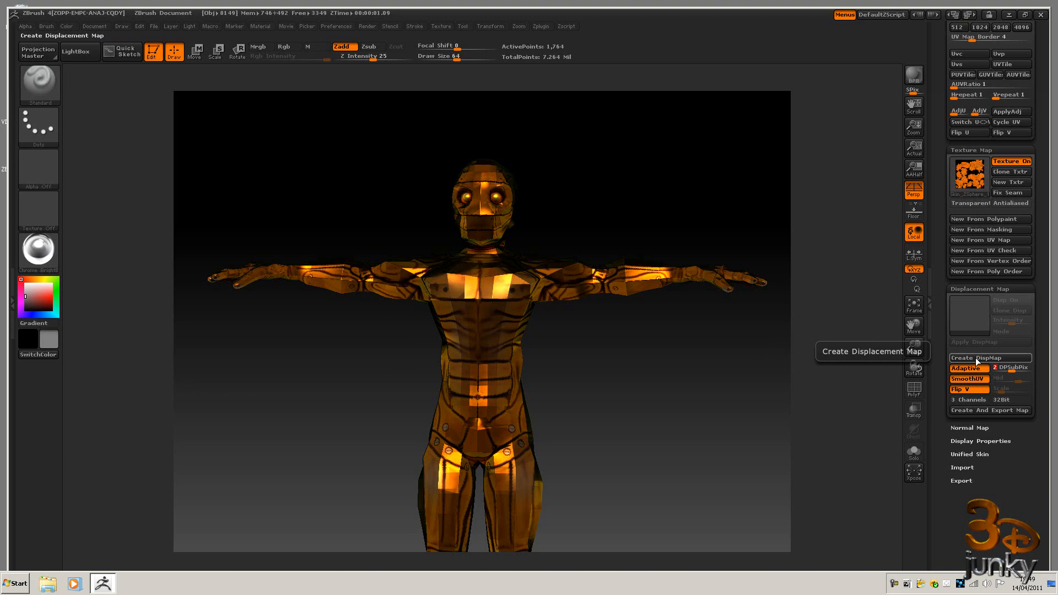
Start creating the cyborg's displacement map with Adaptive, SmoothUV and Flip V on.
click(969, 358)
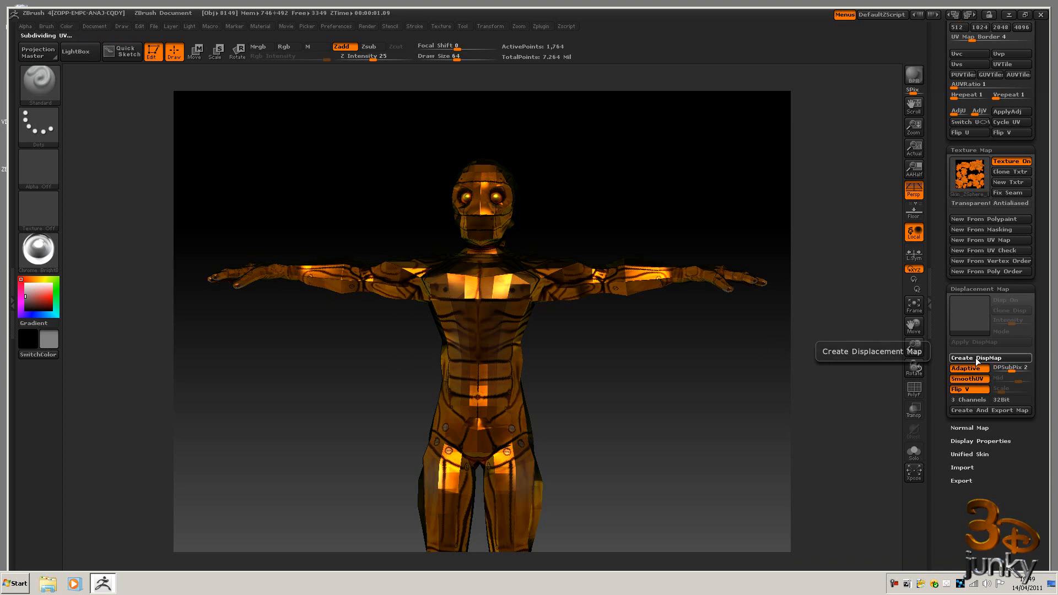
click(976, 357)
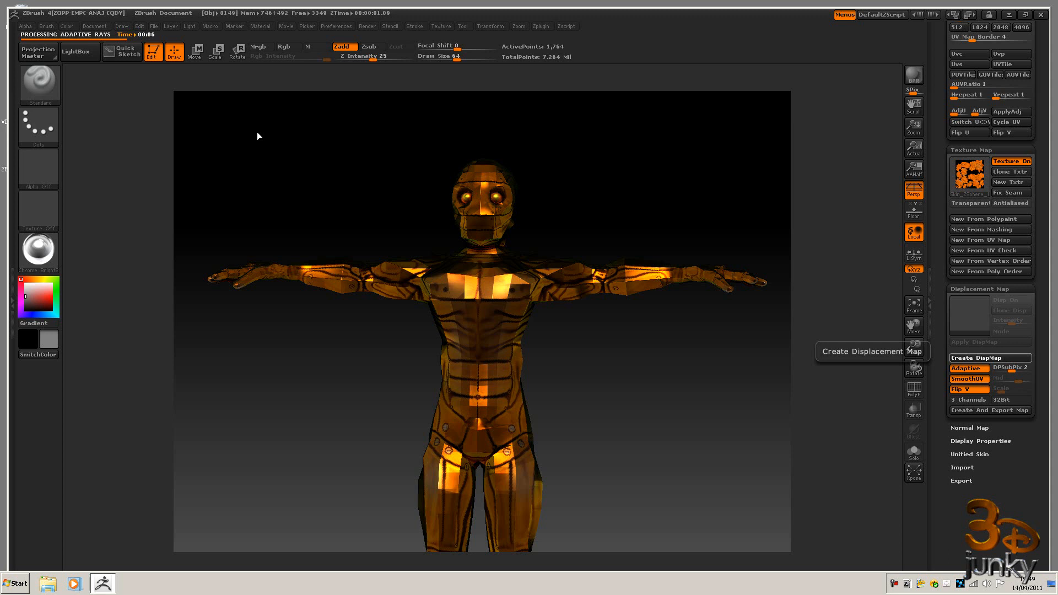
mouse_move(342, 227)
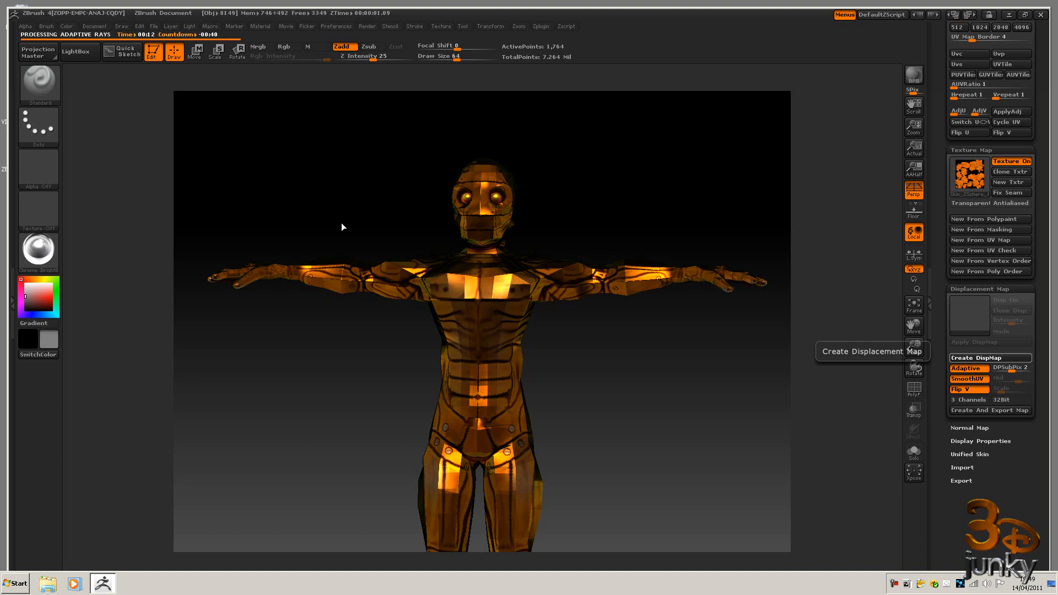
mouse_move(607, 280)
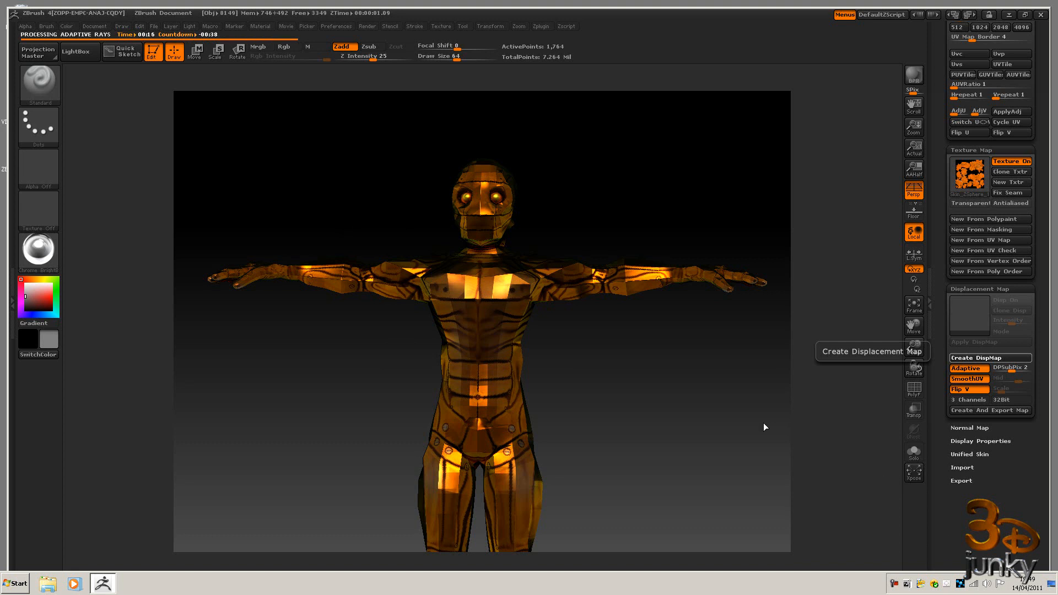
mouse_move(823, 436)
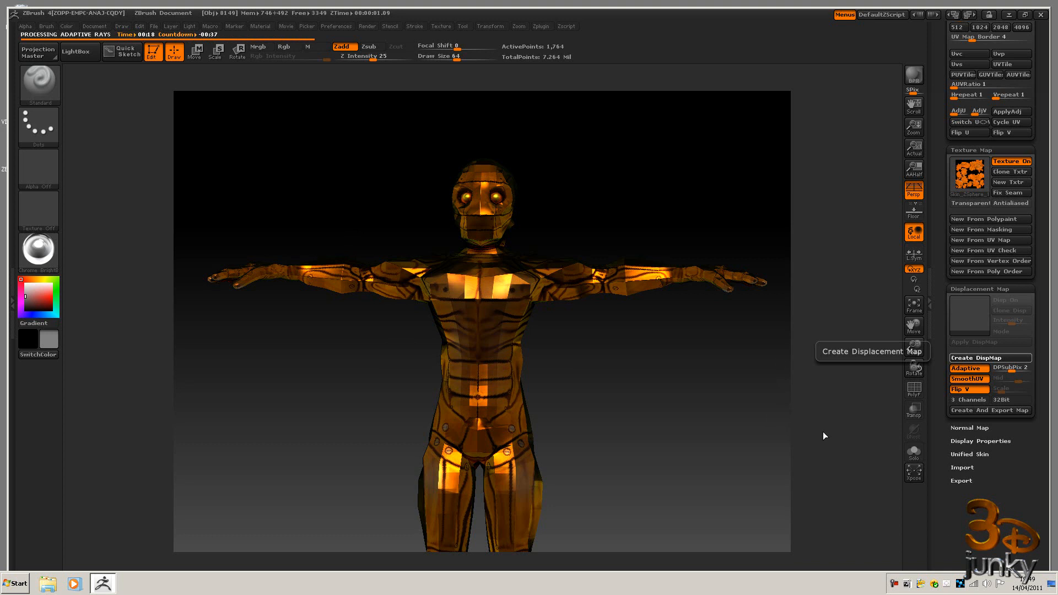
mouse_move(717, 410)
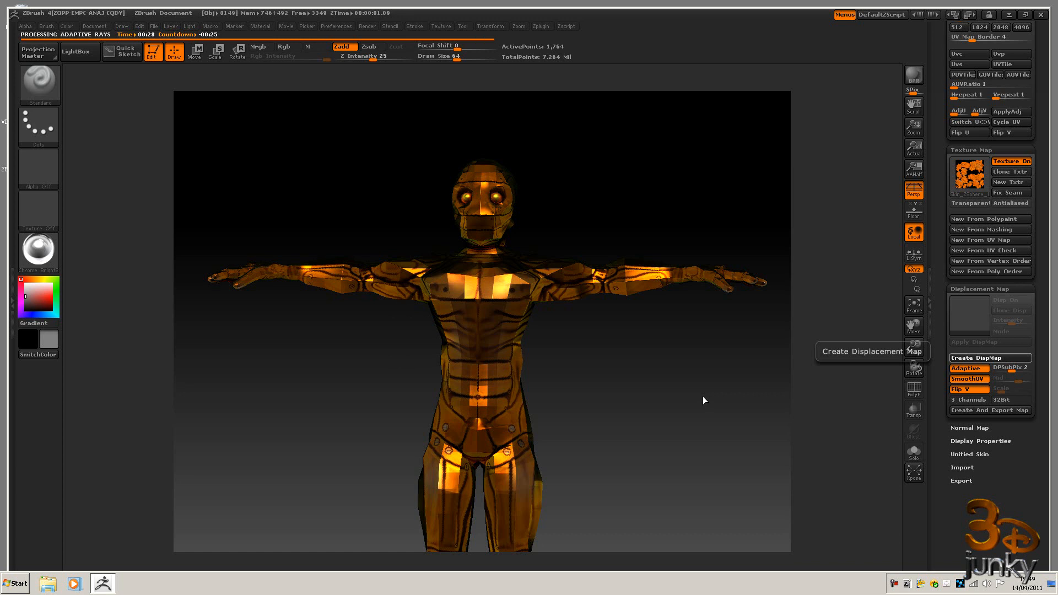
mouse_move(719, 375)
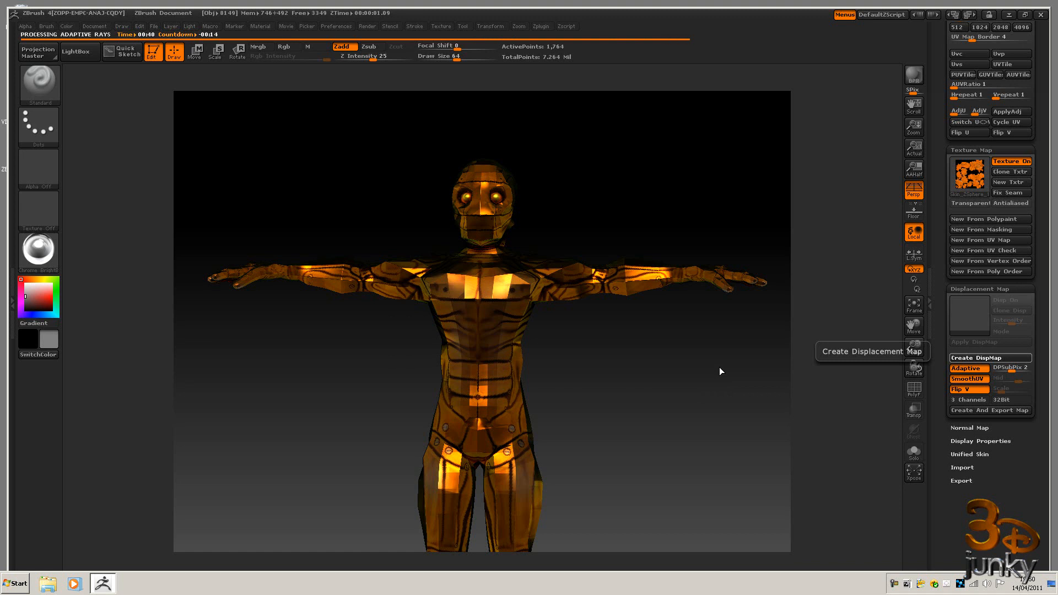
mouse_move(652, 371)
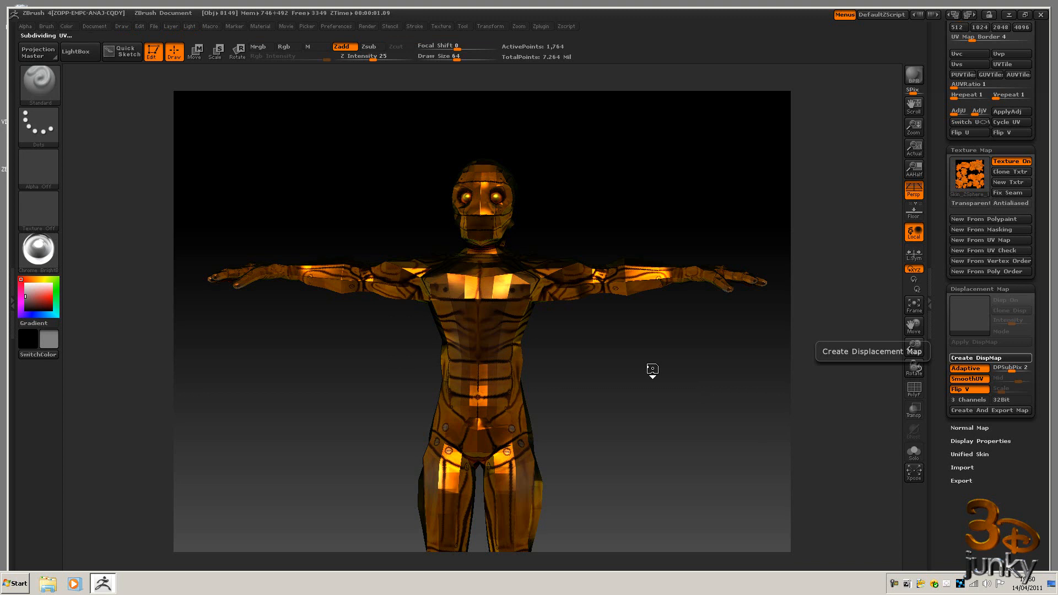
click(966, 357)
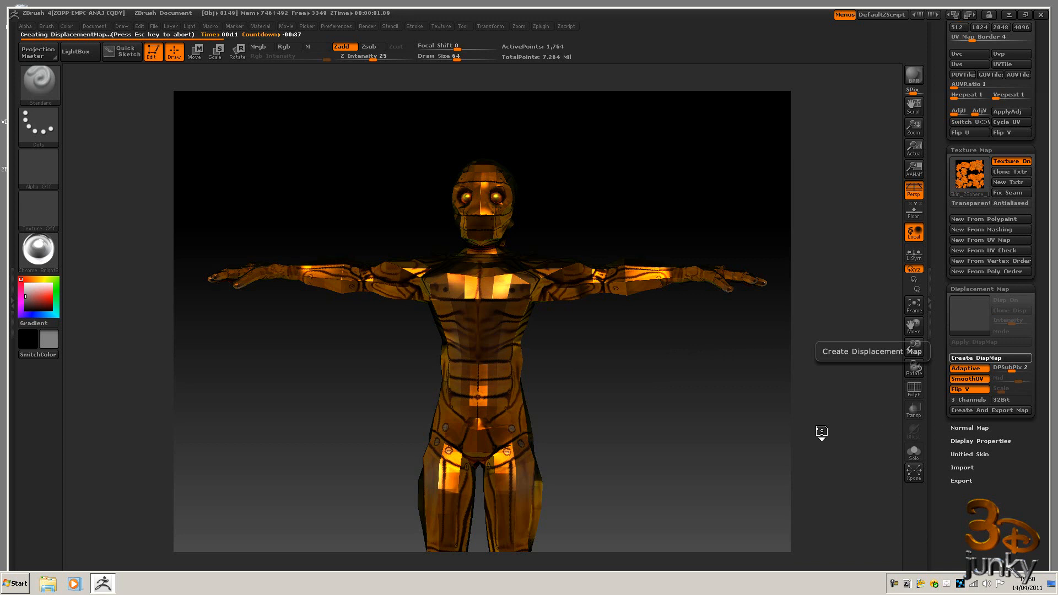
mouse_move(558, 307)
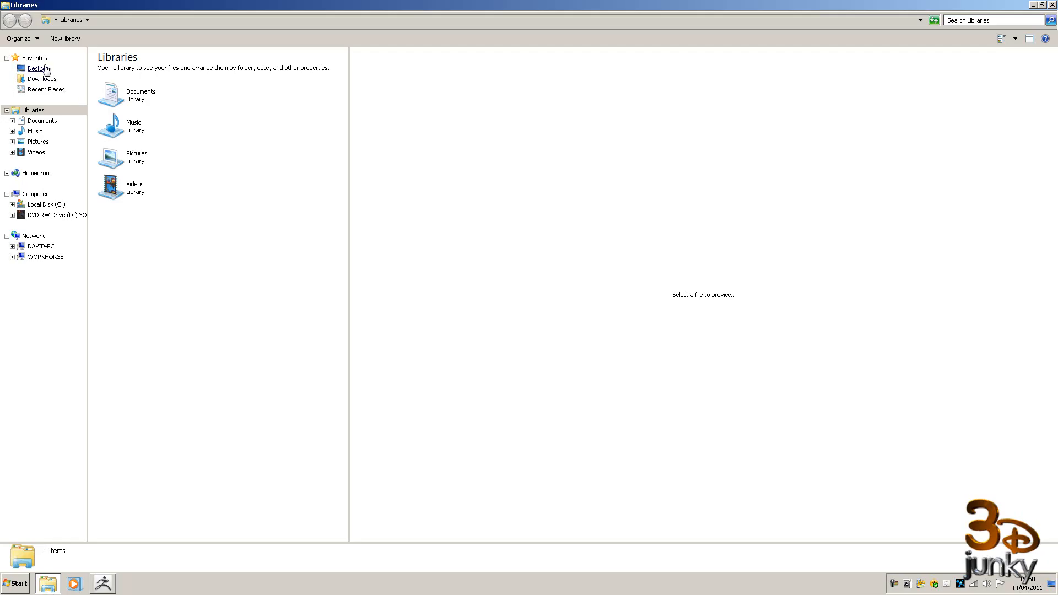
Browse from Desktop to work > cyborg and open the CyBorg_Packaged folder.
click(38, 69)
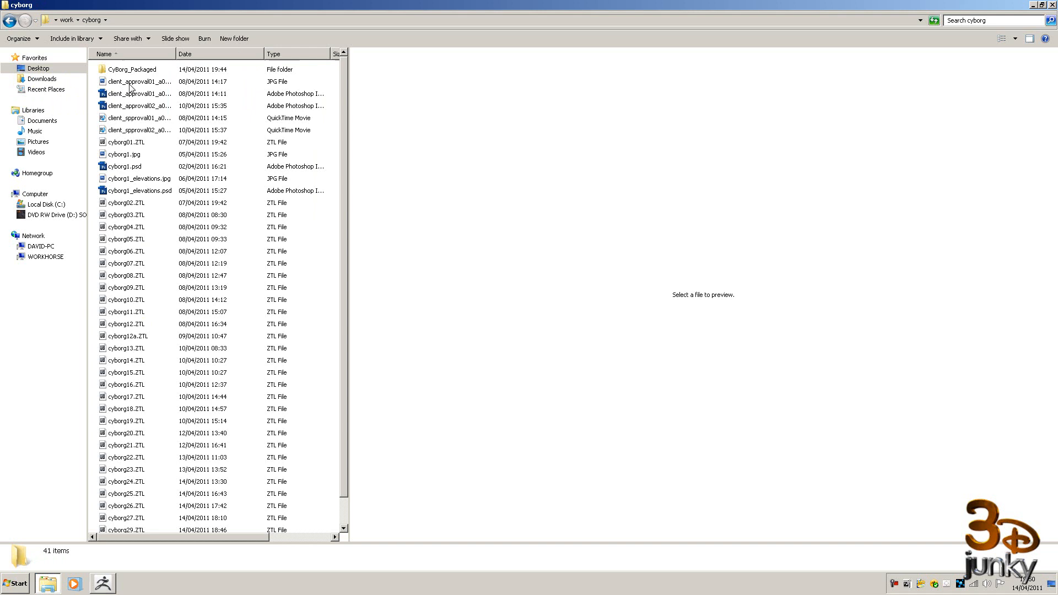
click(132, 69)
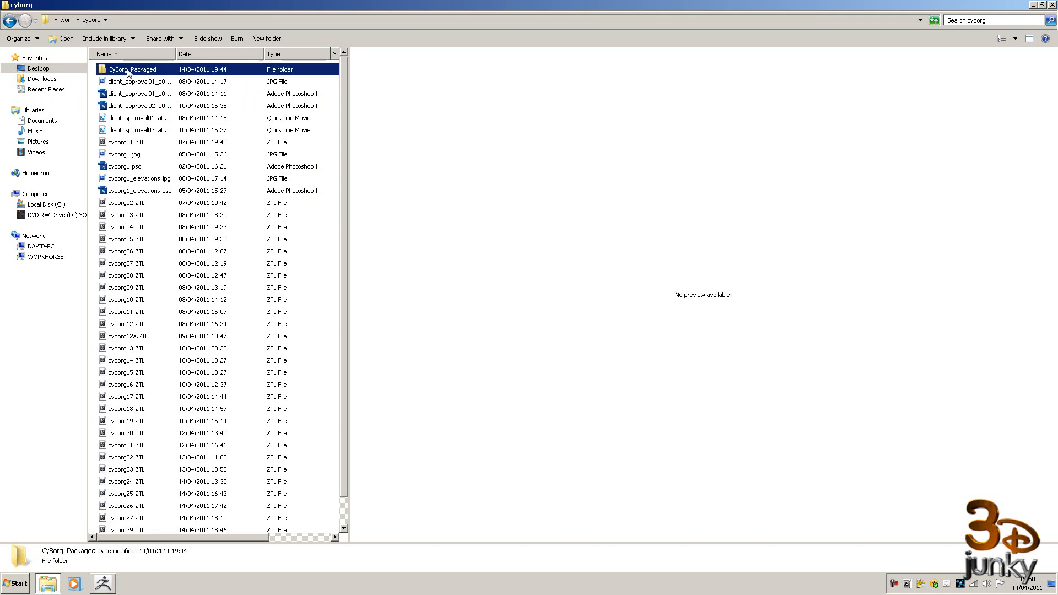
double_click(133, 69)
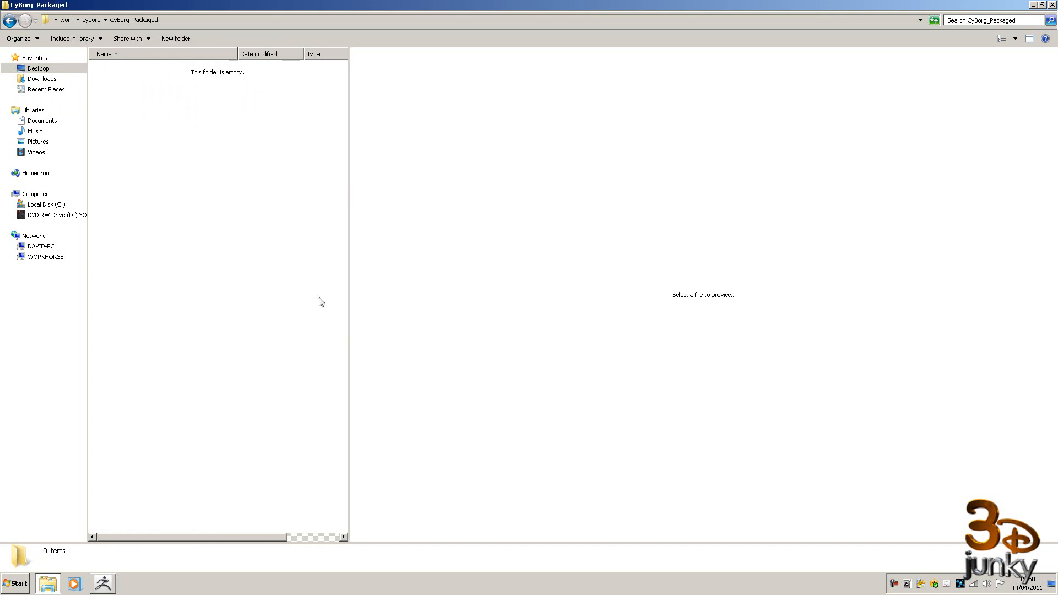
mouse_move(288, 205)
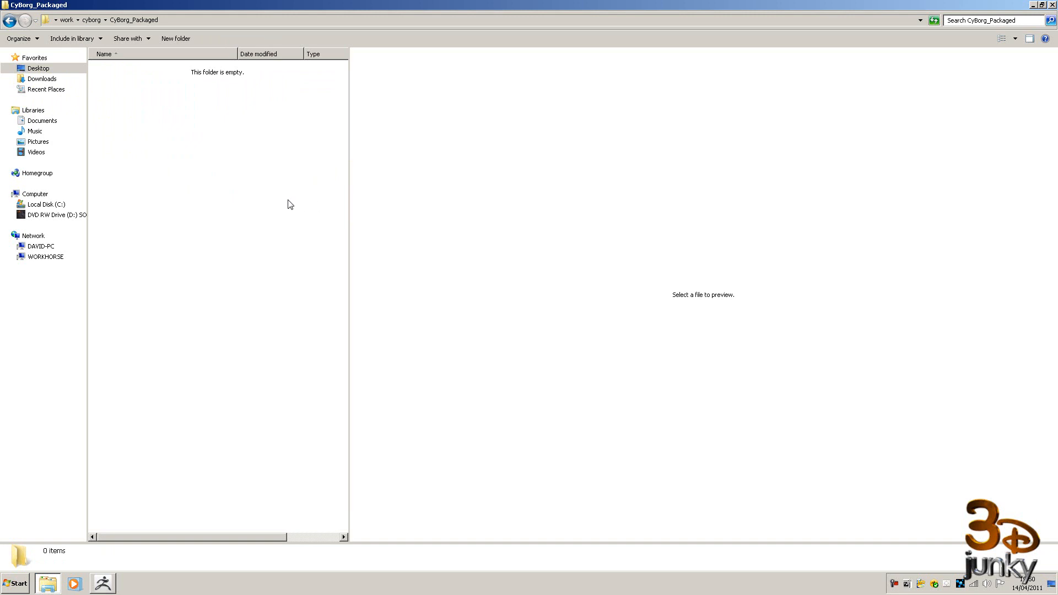
mouse_move(156, 123)
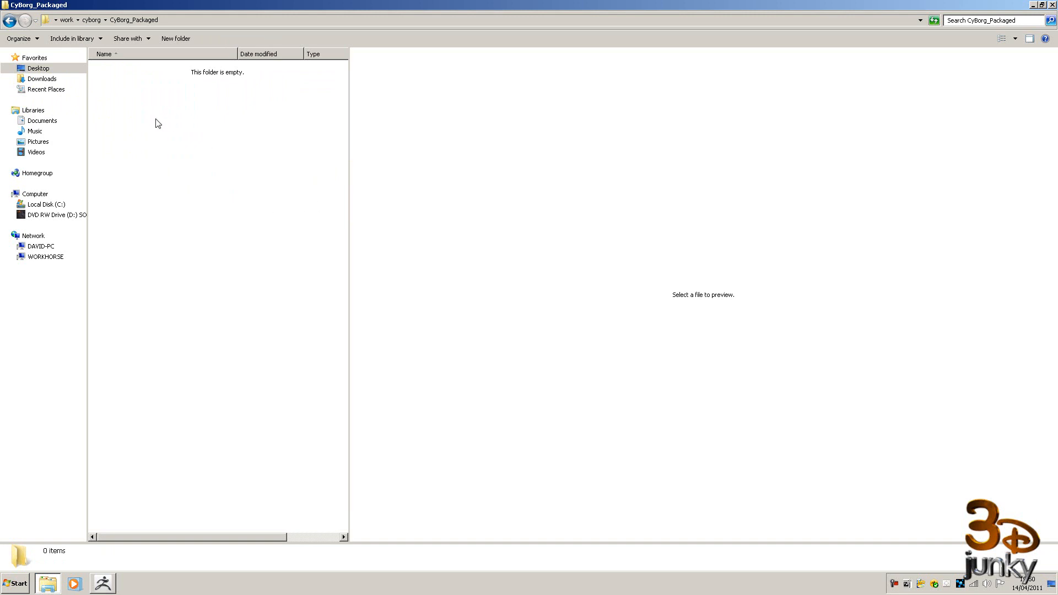
mouse_move(1026, 11)
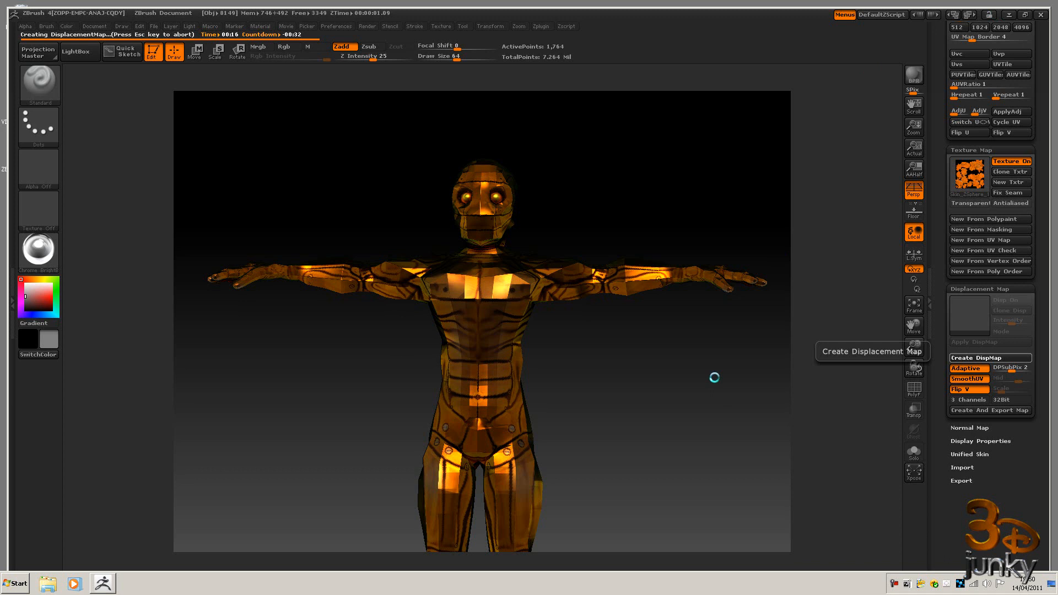
mouse_move(593, 367)
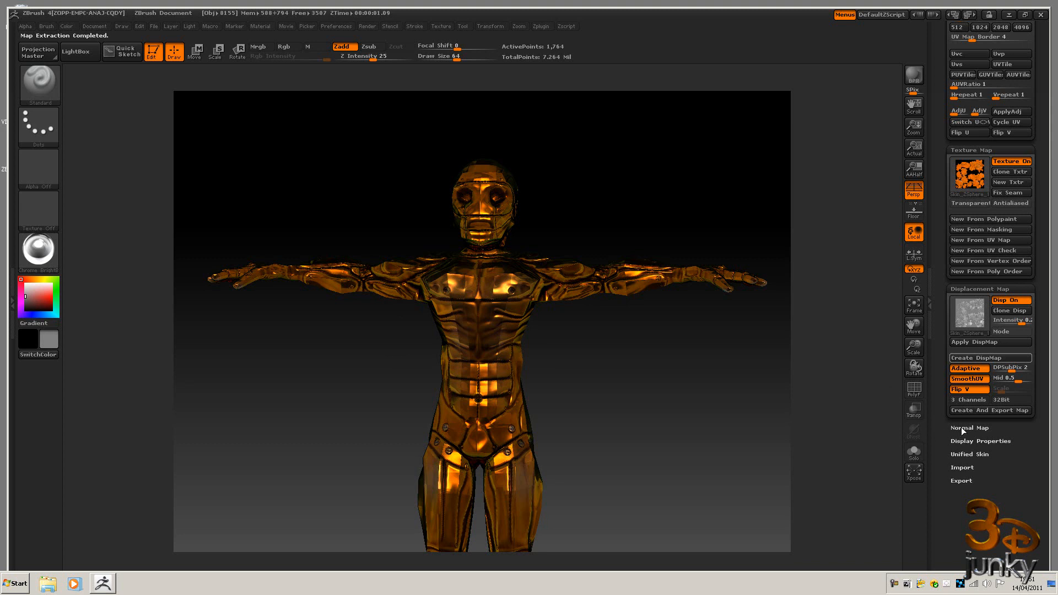
mouse_move(504, 417)
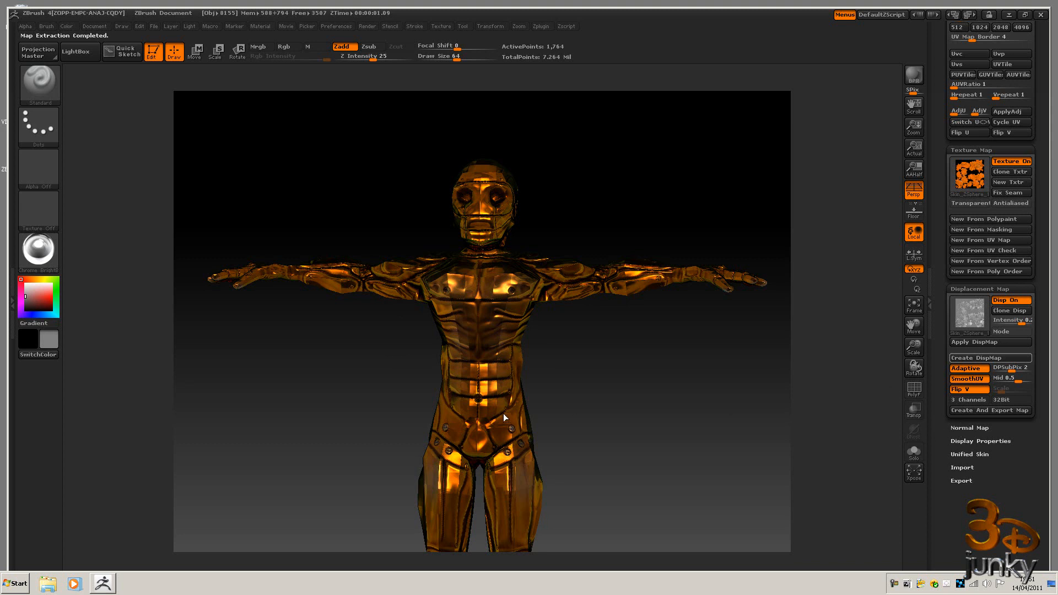
mouse_move(607, 343)
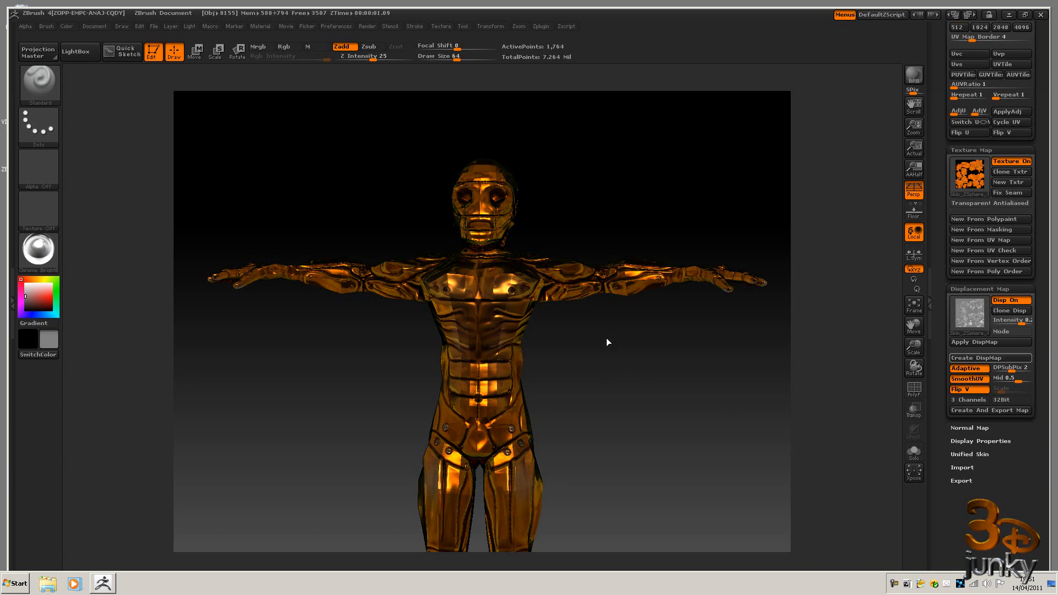
Orbit the displaced cyborg to inspect its armour plating from side and front.
drag(607, 342, 656, 334)
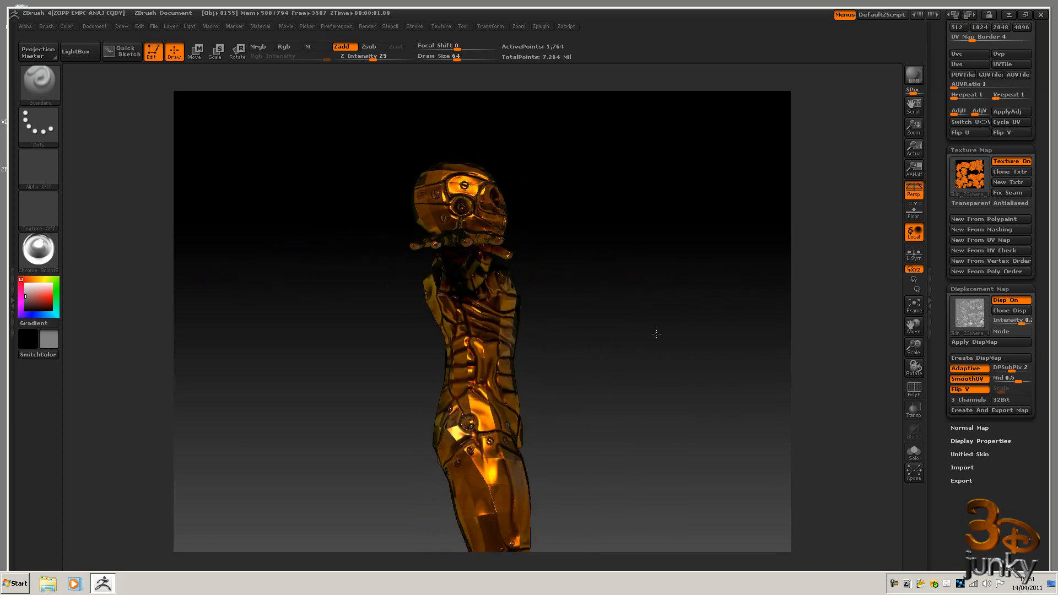
drag(656, 334, 638, 360)
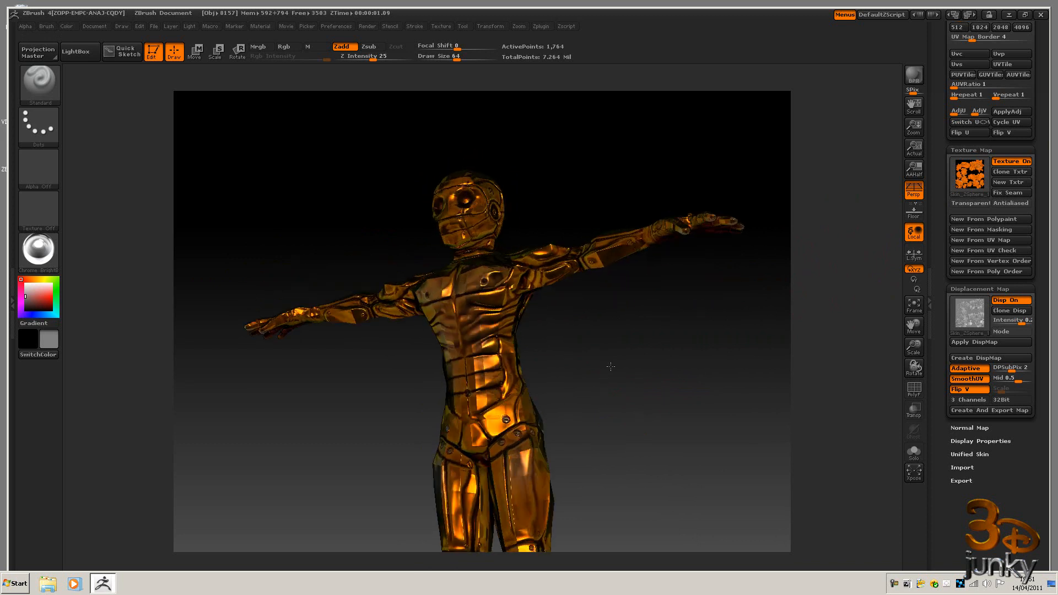
drag(611, 367, 589, 388)
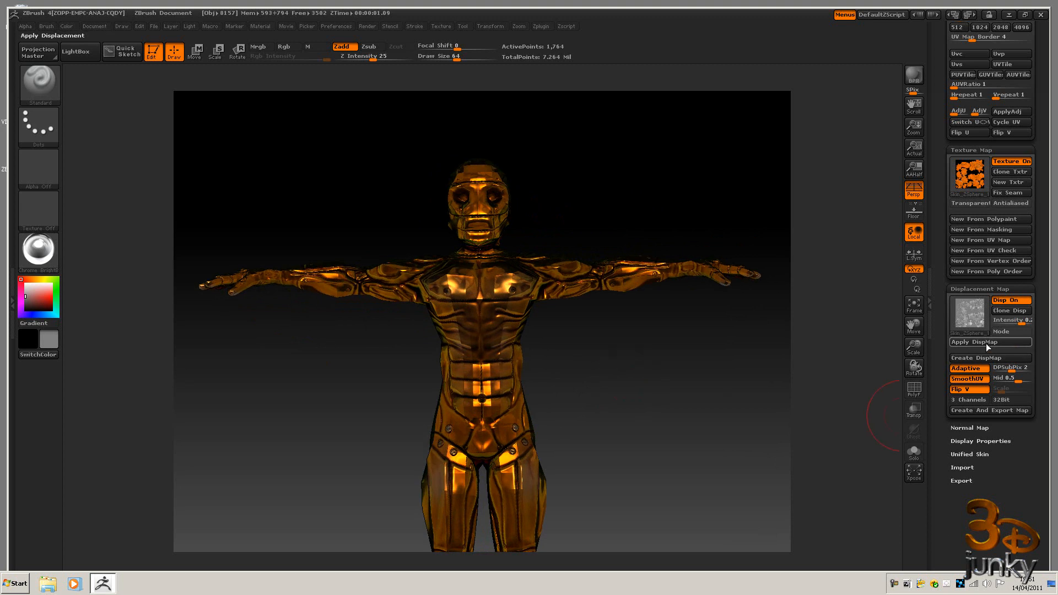
Open the Normal Map settings and enable Adaptive for the cyborg.
click(990, 342)
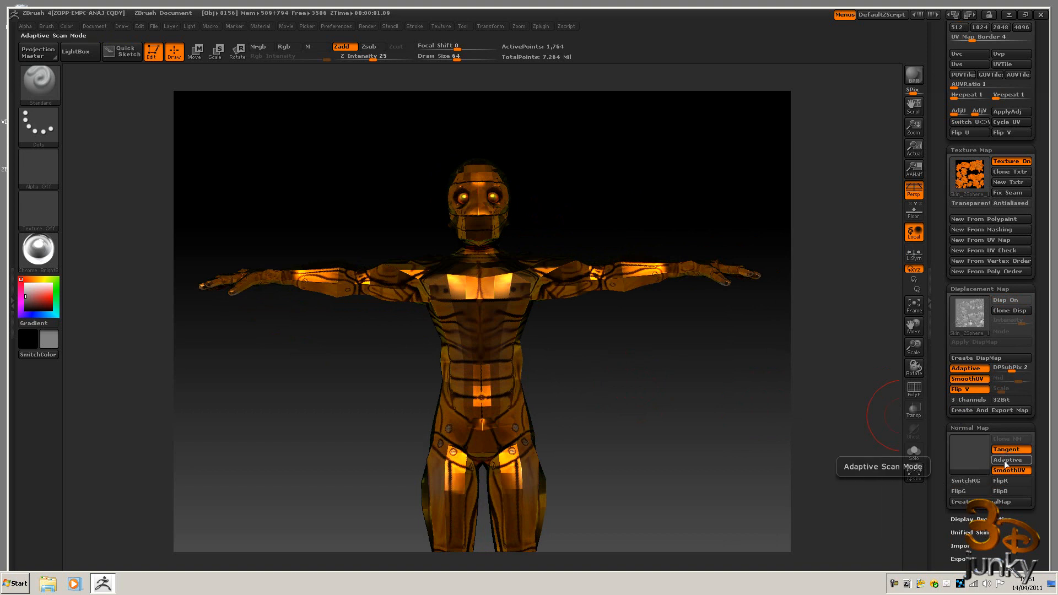
click(1010, 460)
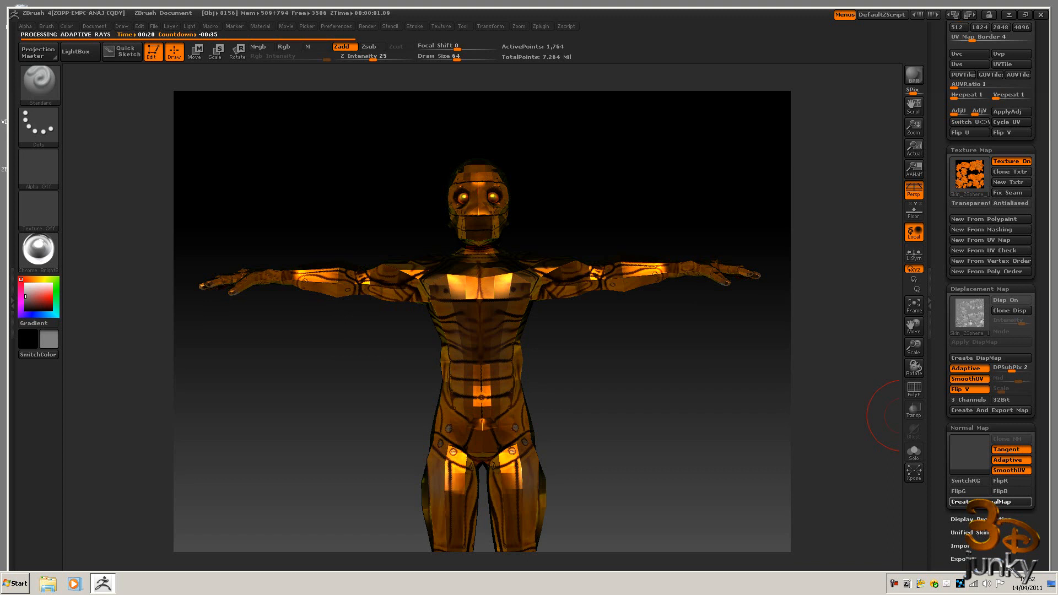
mouse_move(977, 175)
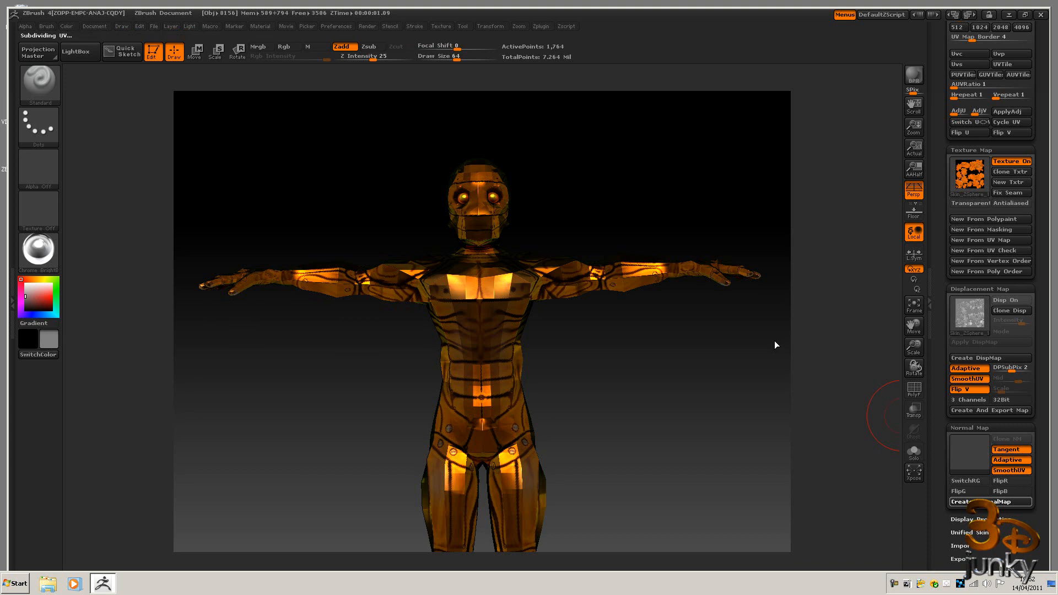
Turn Disp On again and orbit the cyborg to check the displaced detail.
click(990, 501)
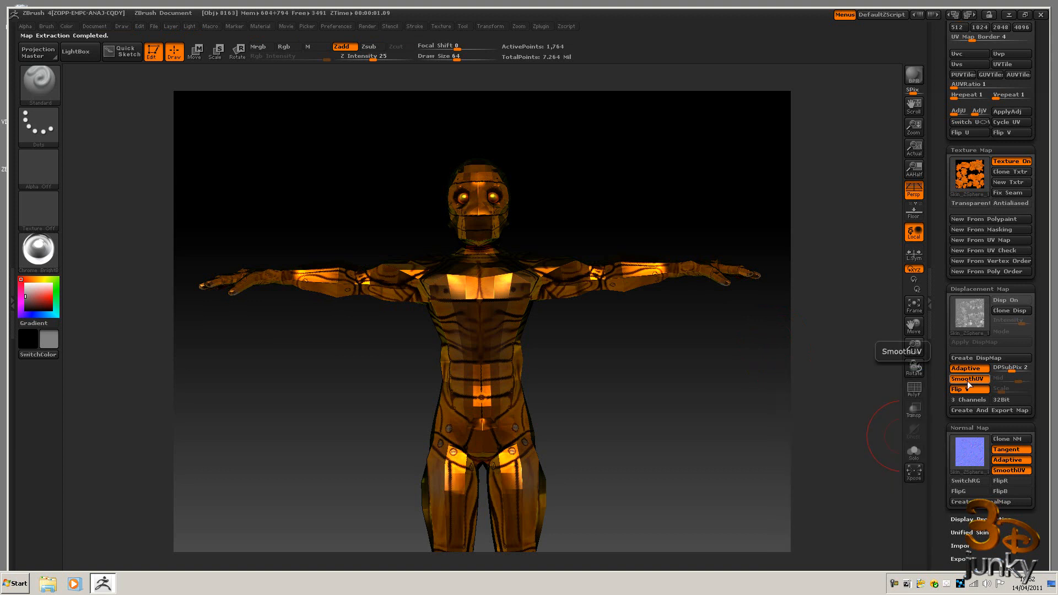
mouse_move(969, 177)
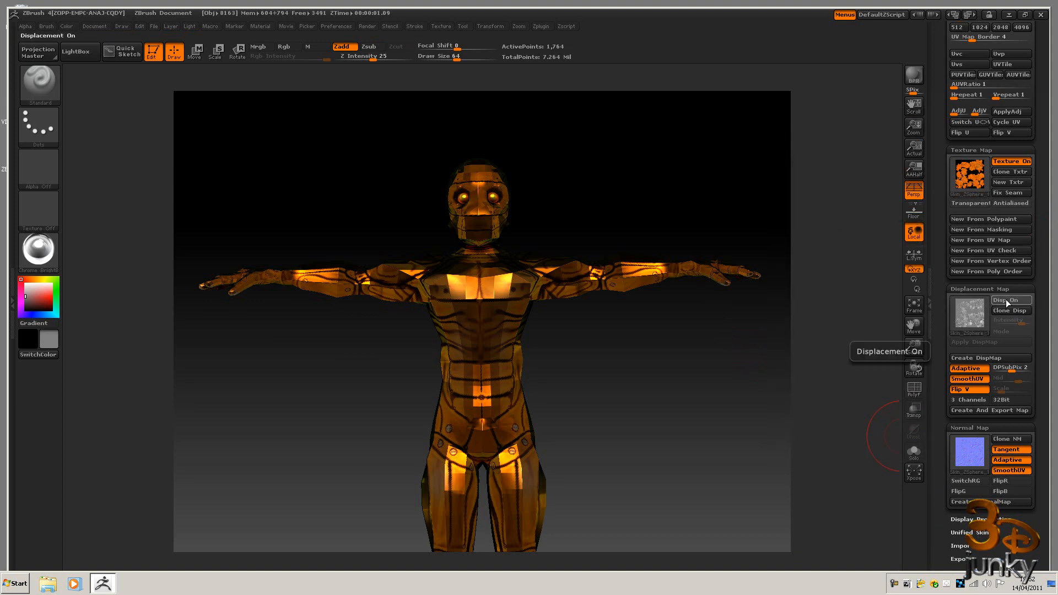
click(1010, 300)
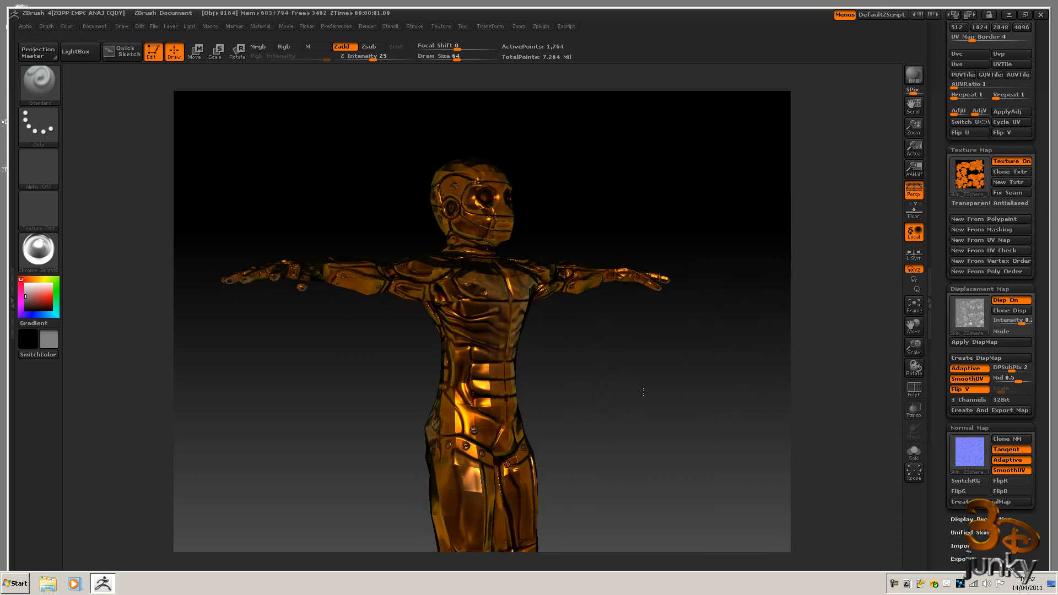
drag(643, 392, 566, 395)
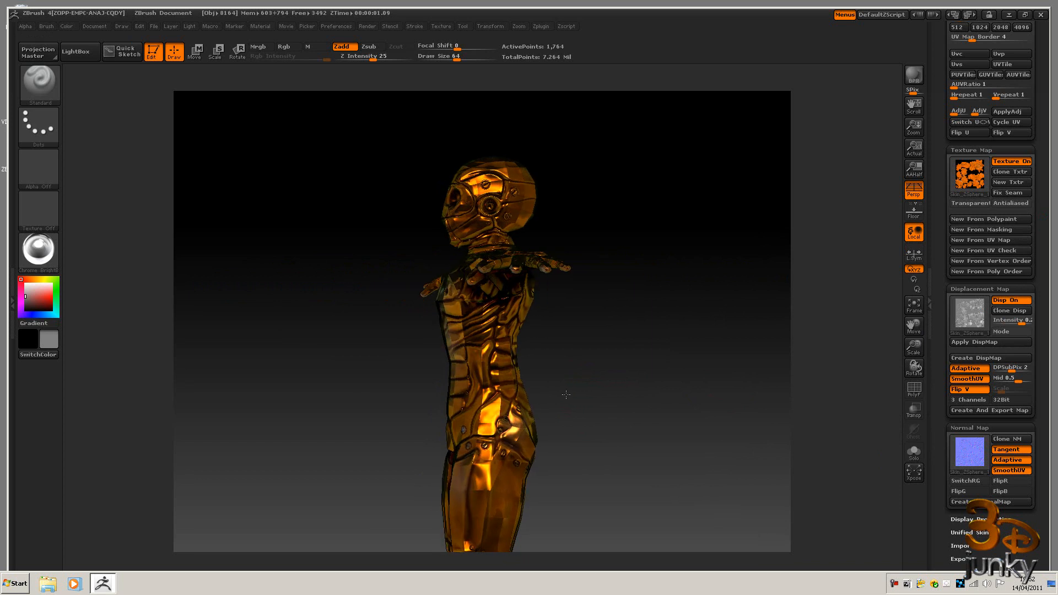
drag(565, 394, 561, 396)
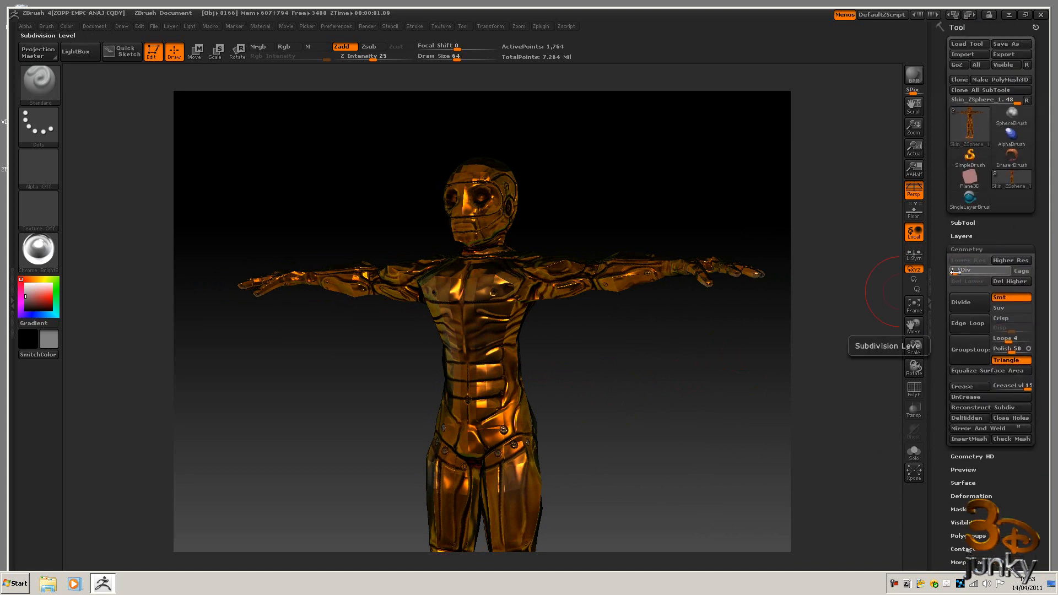
Raise the cyborg to SDiv 2 (7,080 points) and open the Zplugin menu.
click(966, 301)
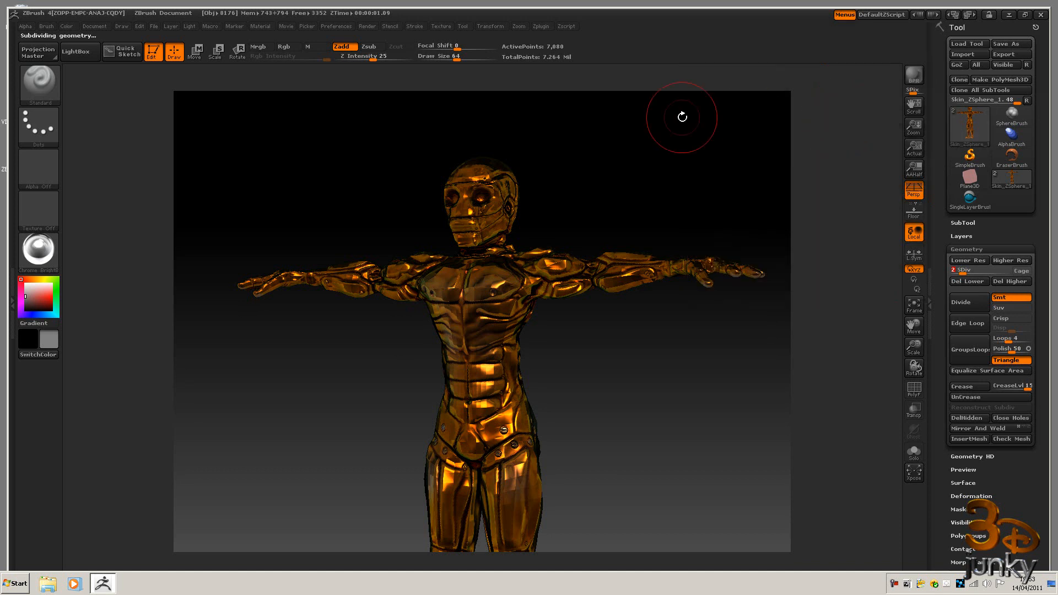
click(541, 26)
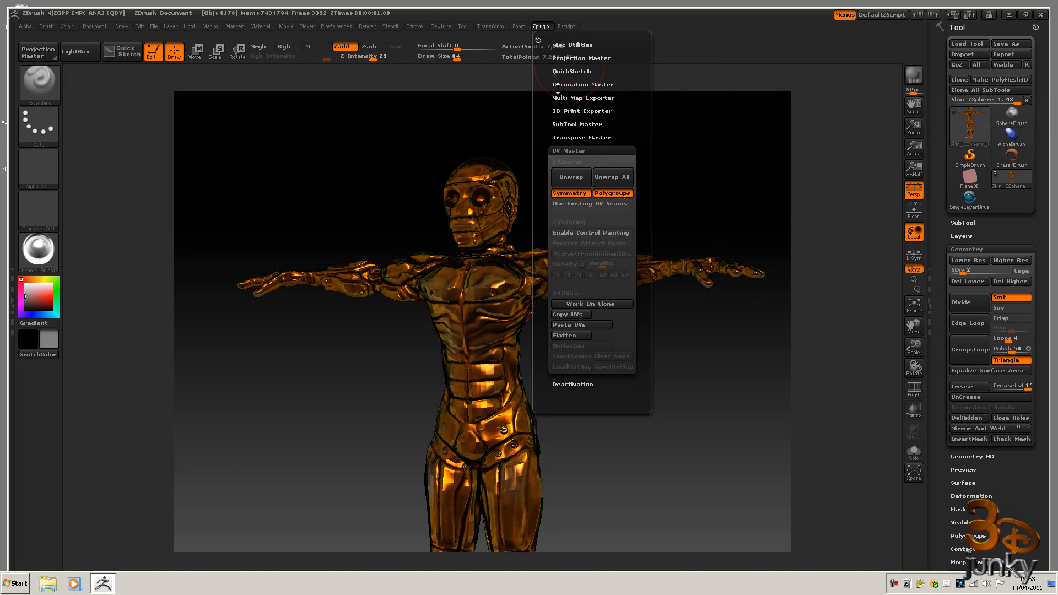
Close the plugin list, then run Decimation Master's Pre-process All.
click(582, 84)
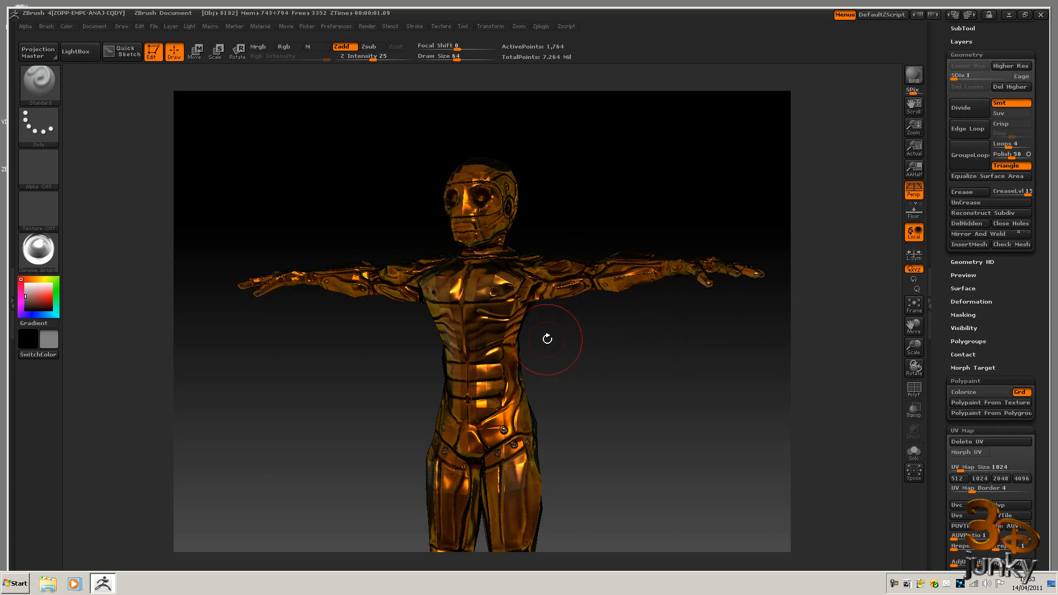
click(541, 26)
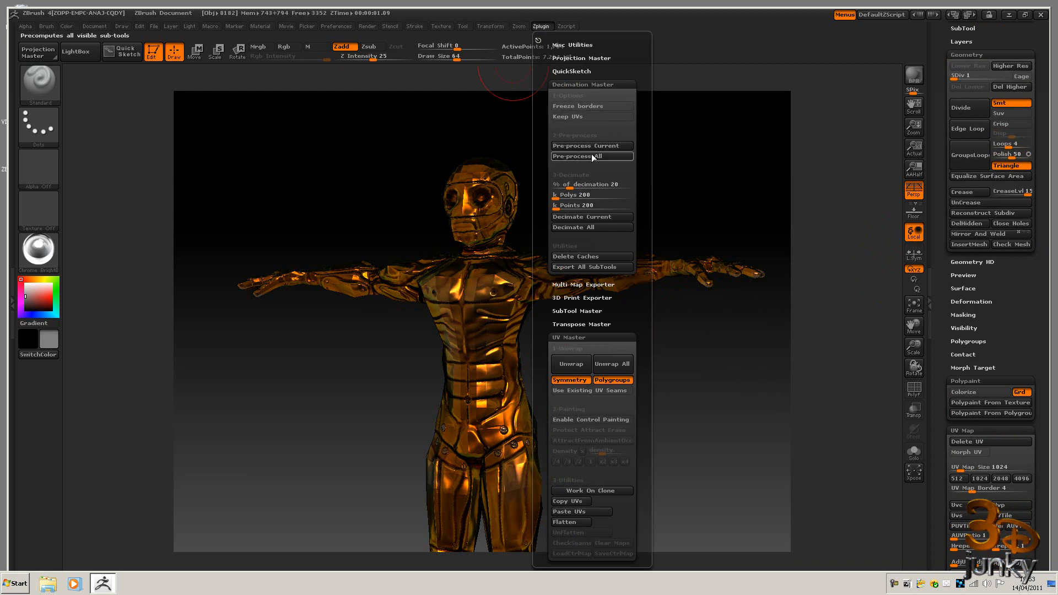
mouse_move(591, 156)
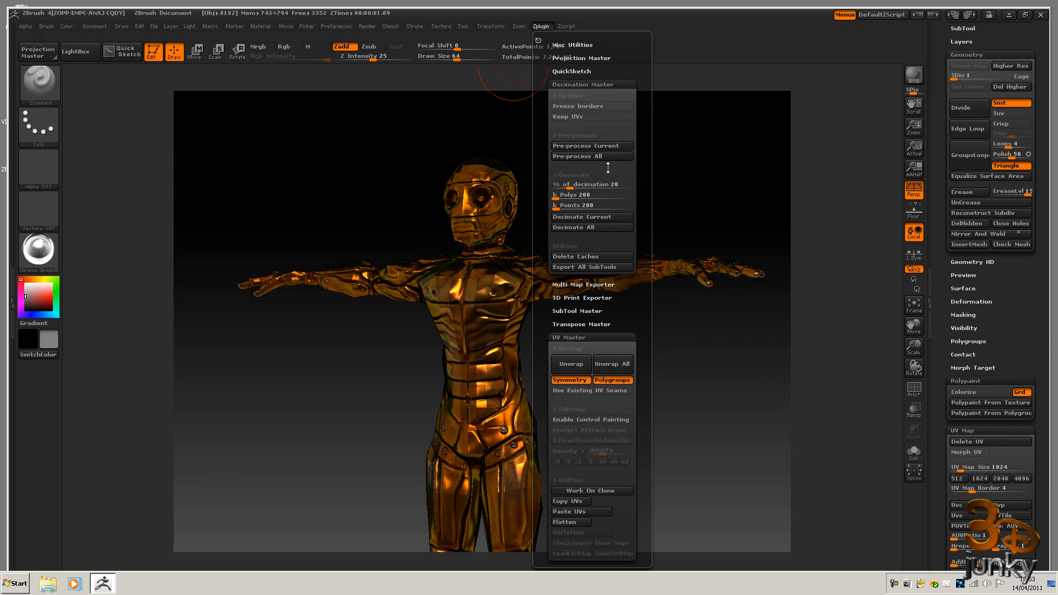
mouse_move(592, 184)
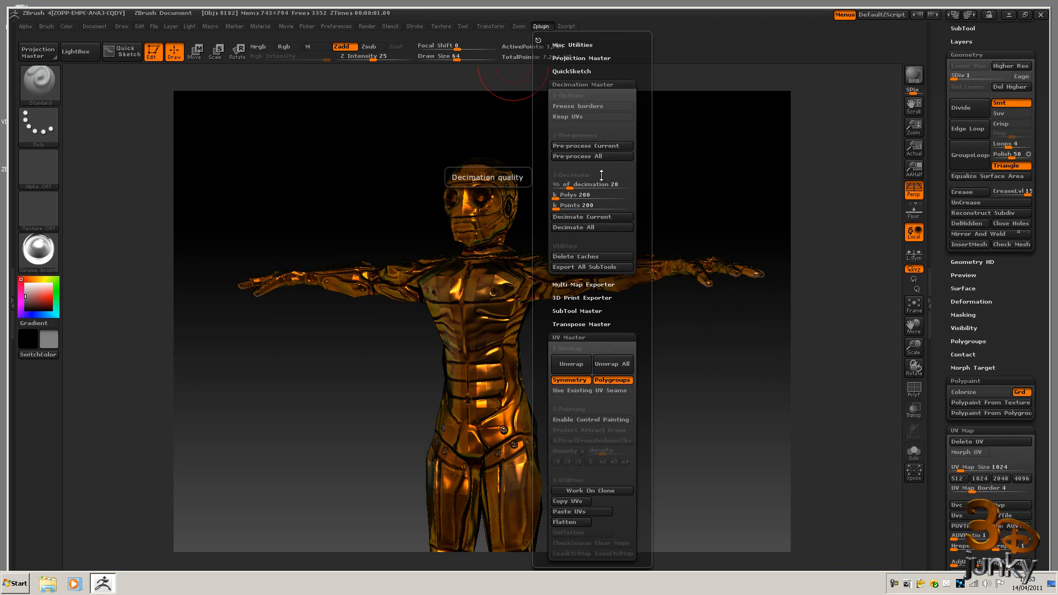
mouse_move(591, 135)
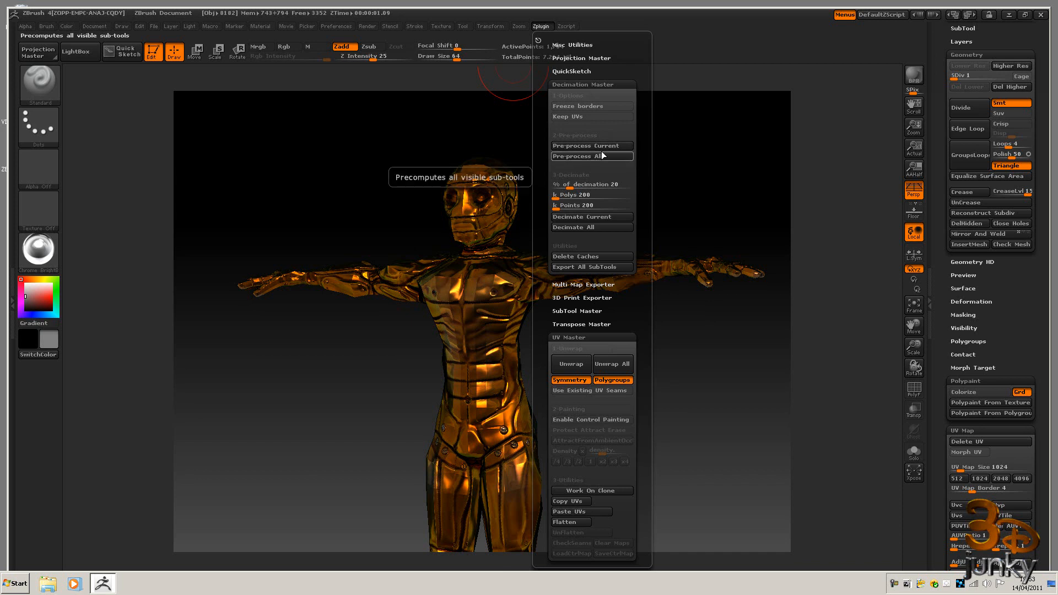
click(540, 26)
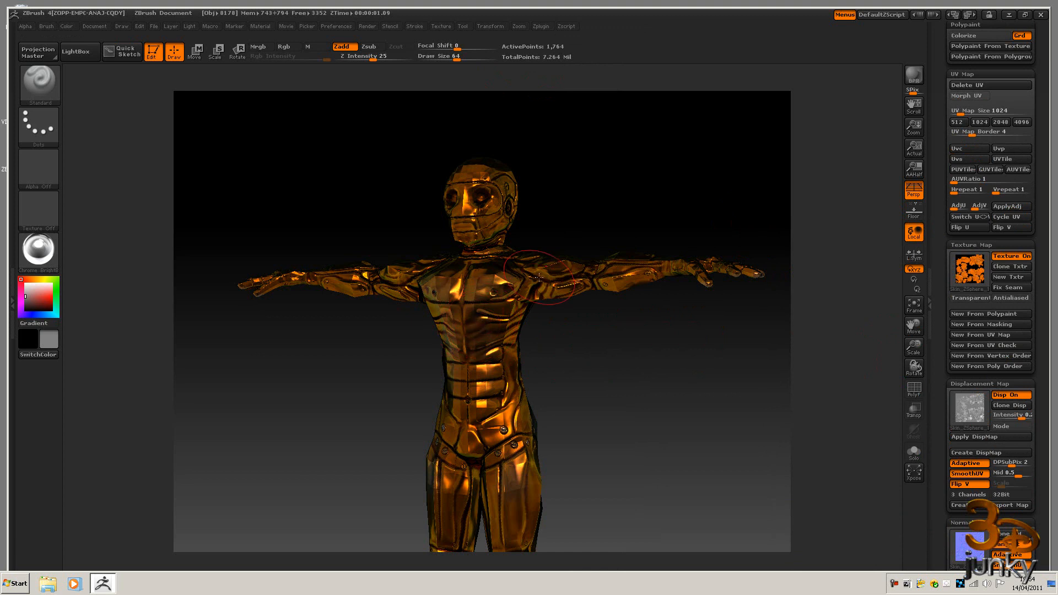
mouse_move(803, 343)
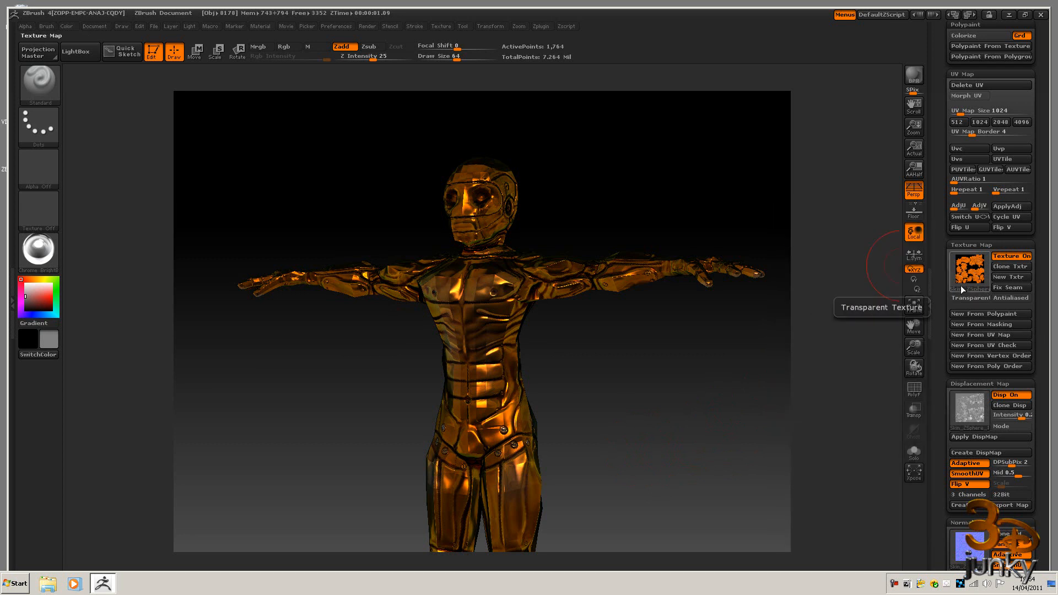
mouse_move(970, 266)
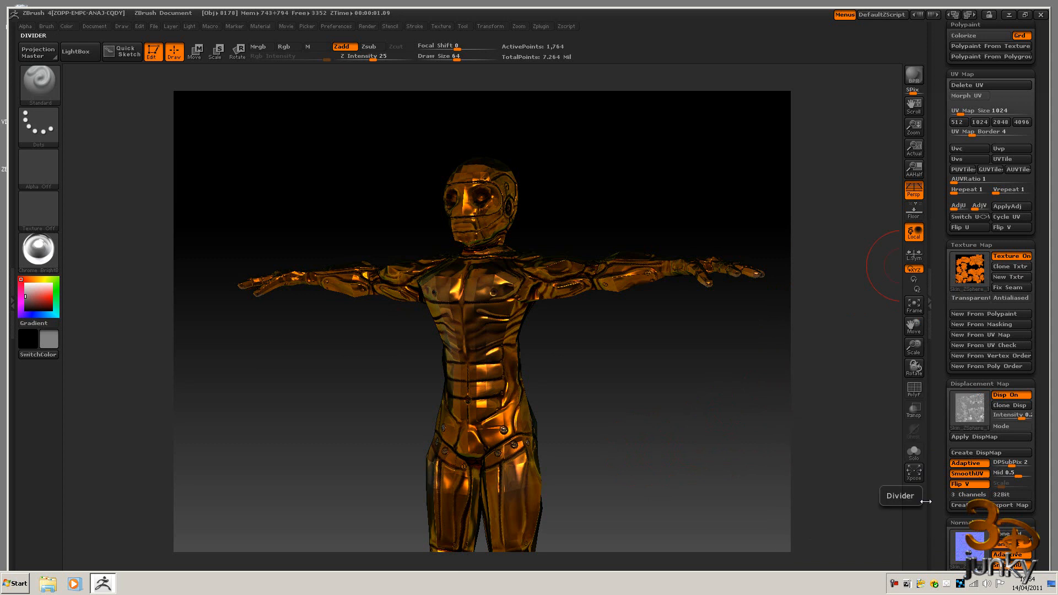
mouse_move(721, 349)
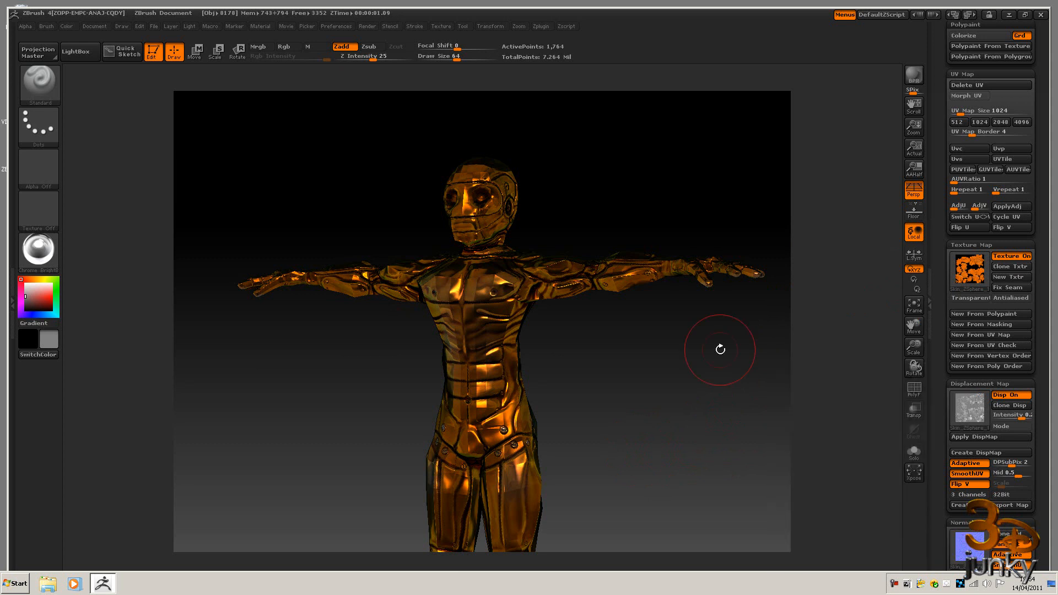
mouse_move(877, 328)
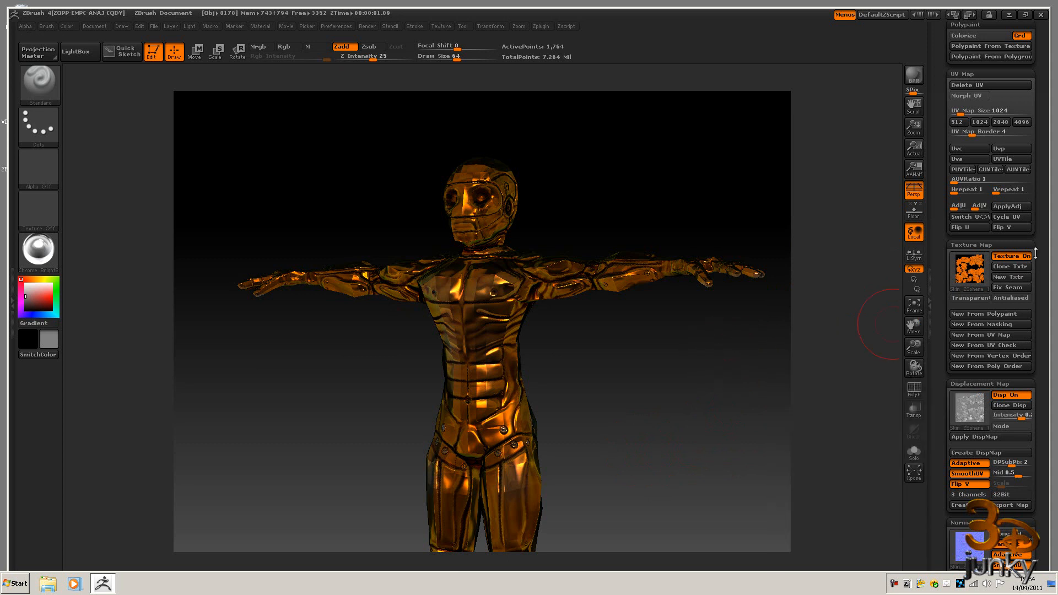